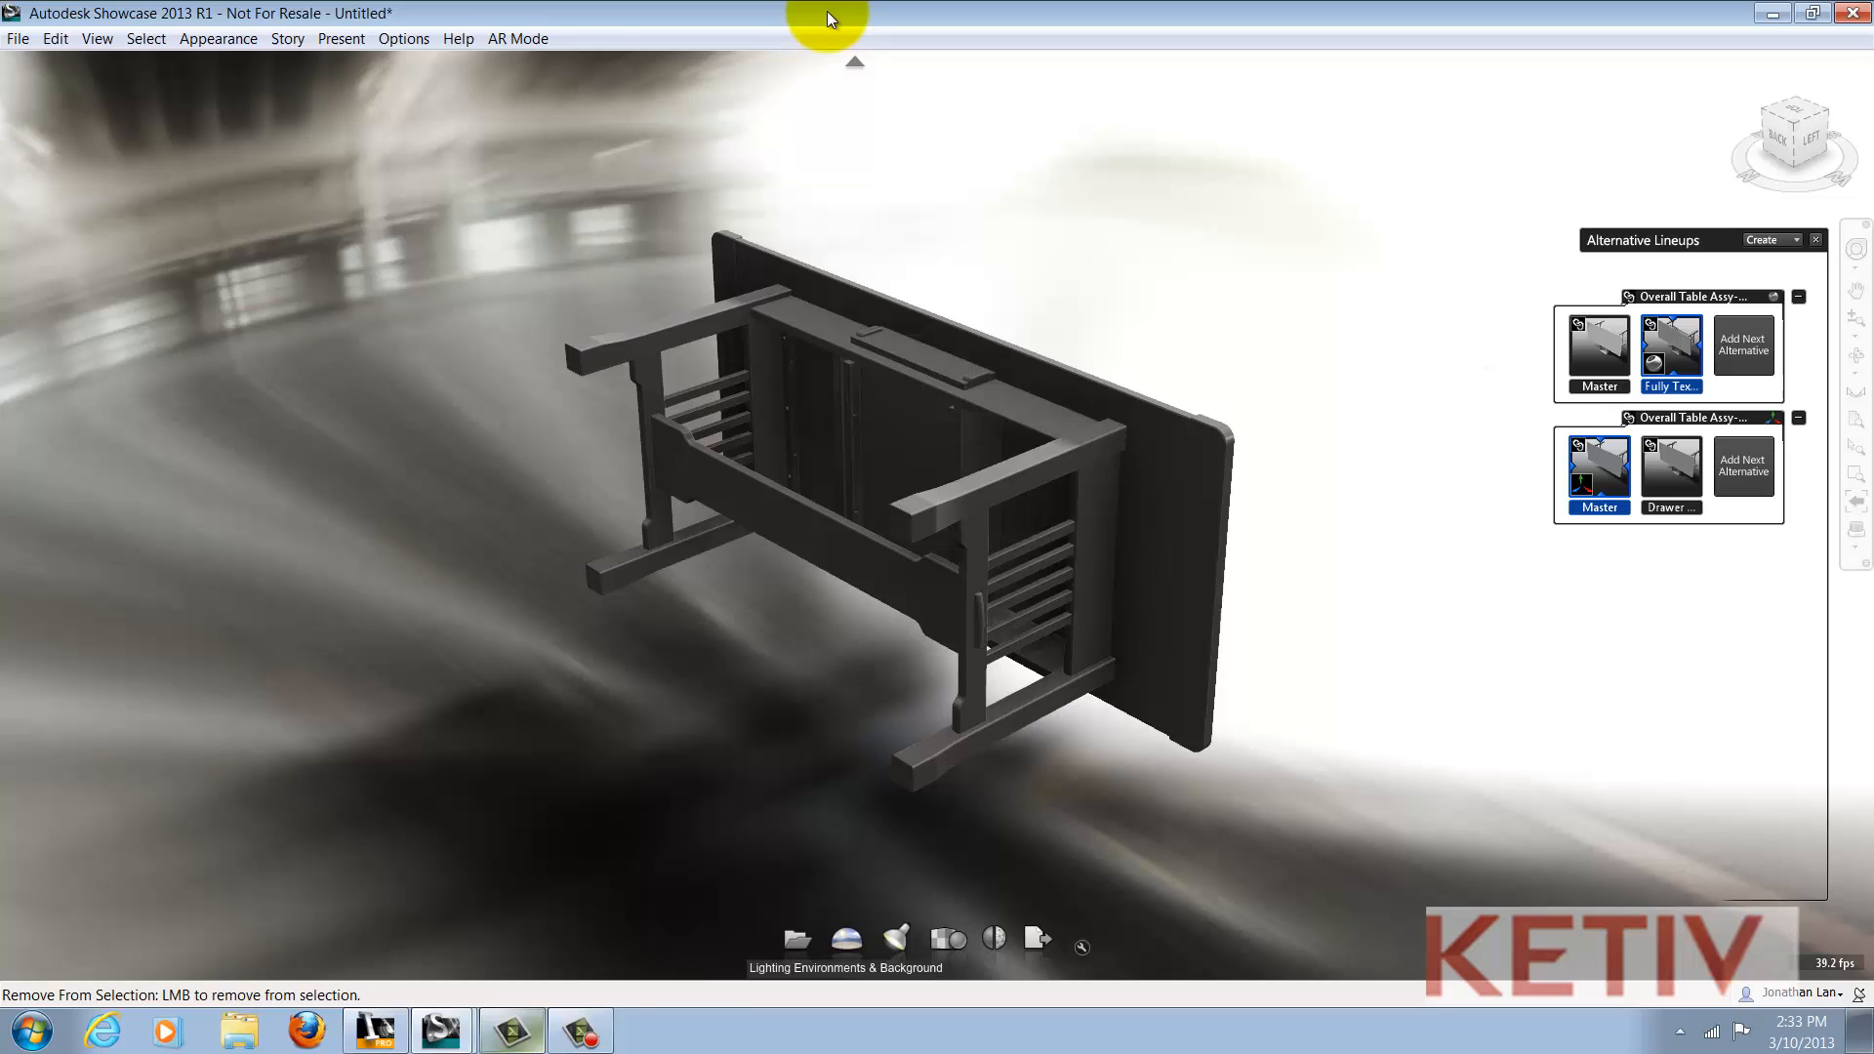
- Select the whole table model and switch it to the other position alternative so it stands upright
click(789, 418)
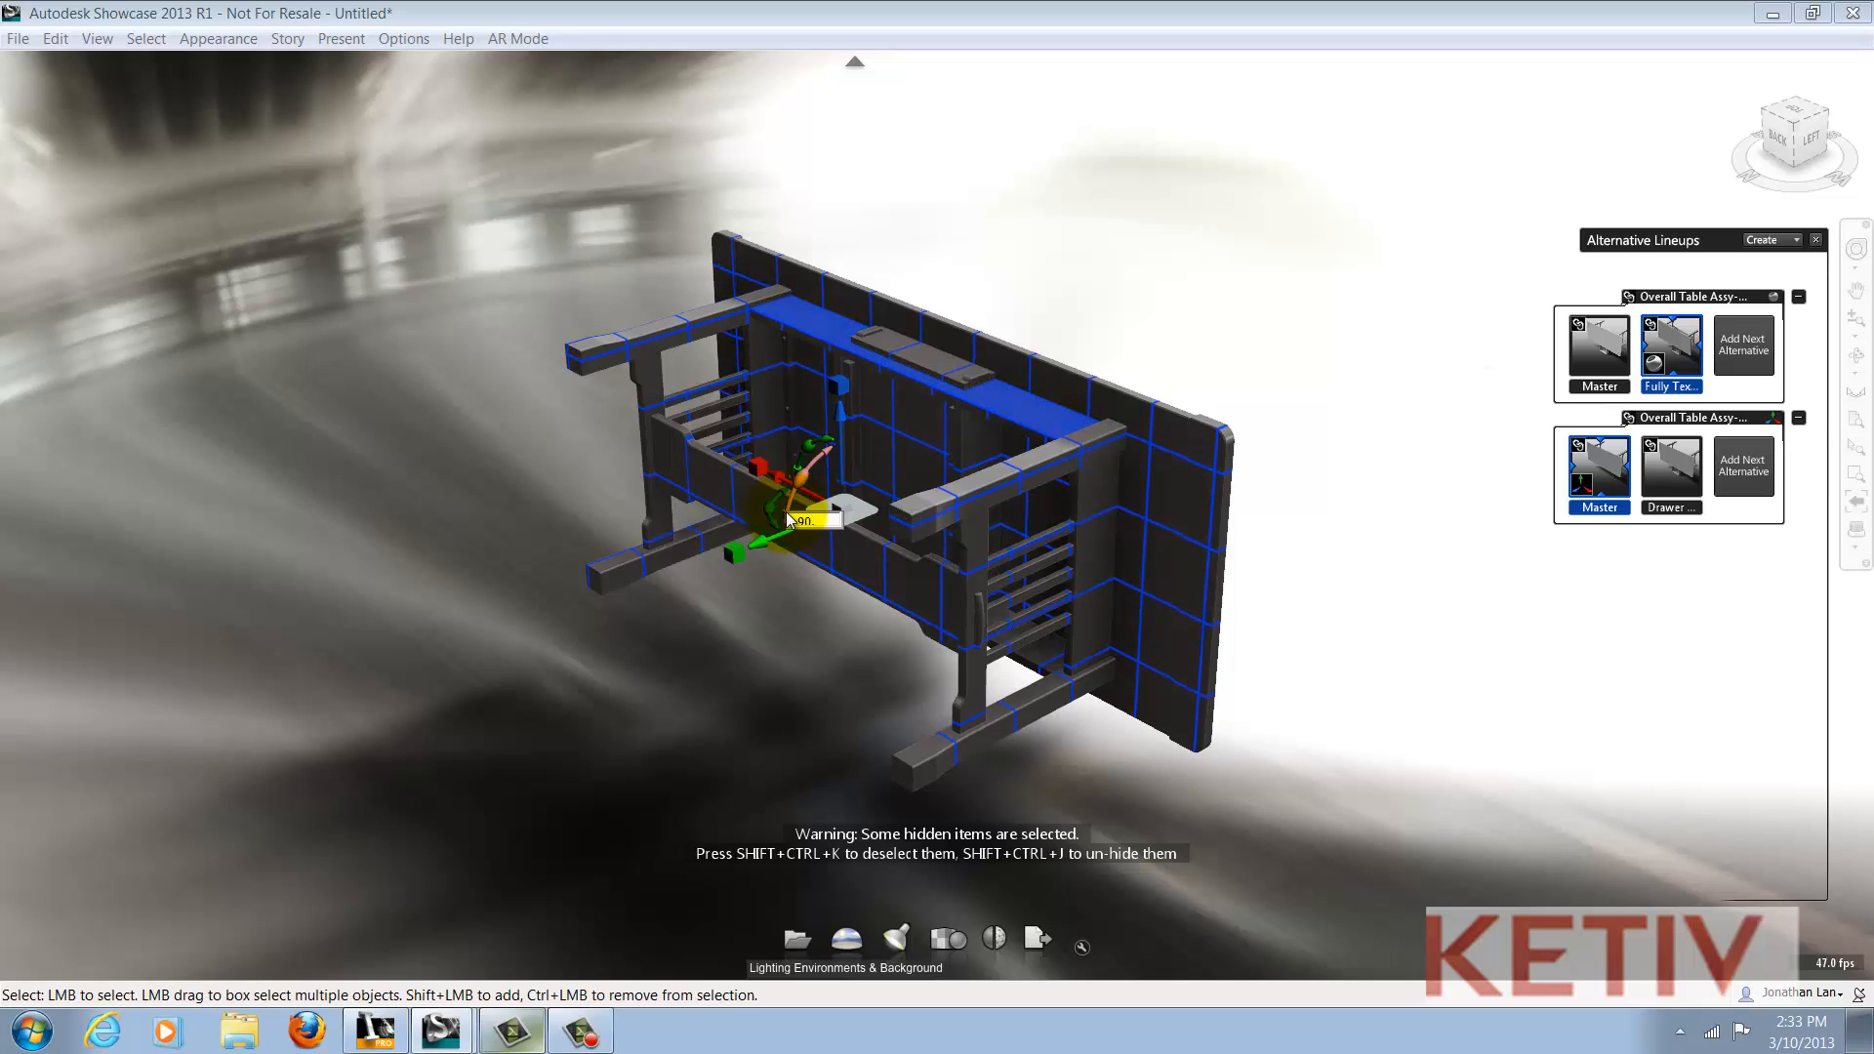
click(1599, 467)
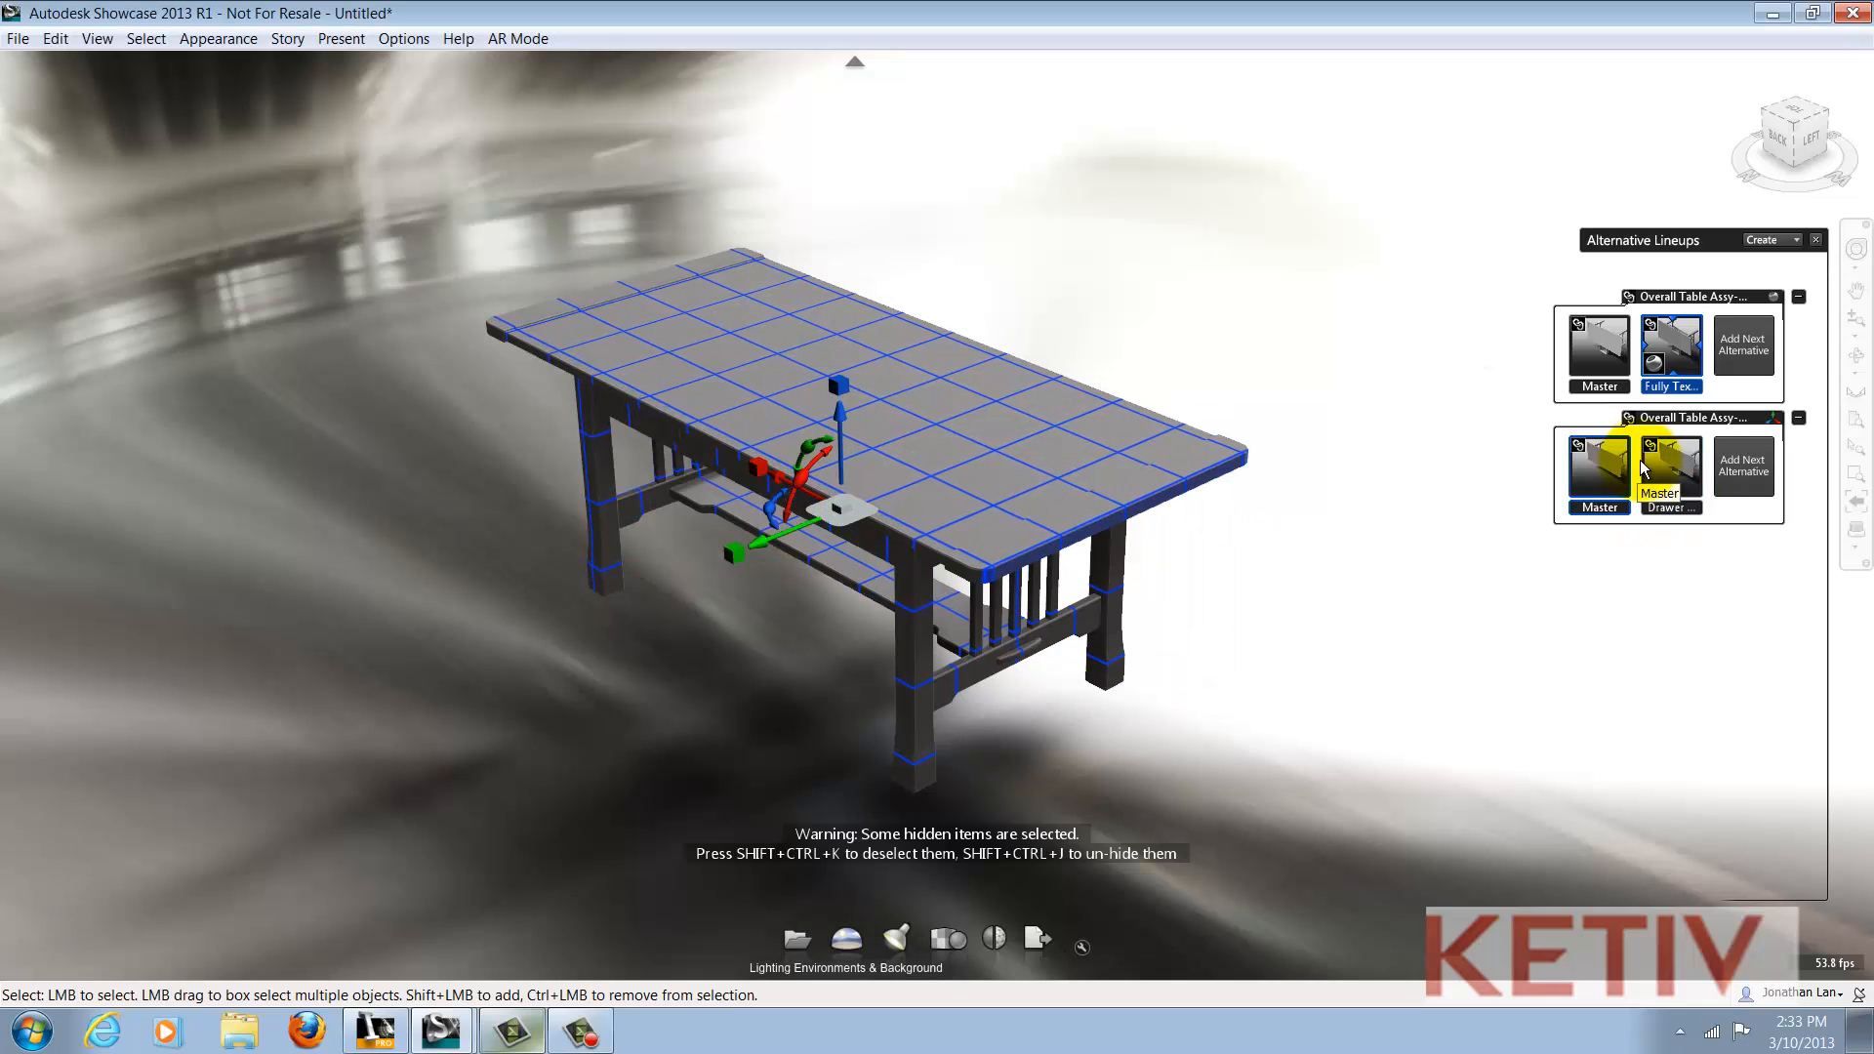
click(1599, 465)
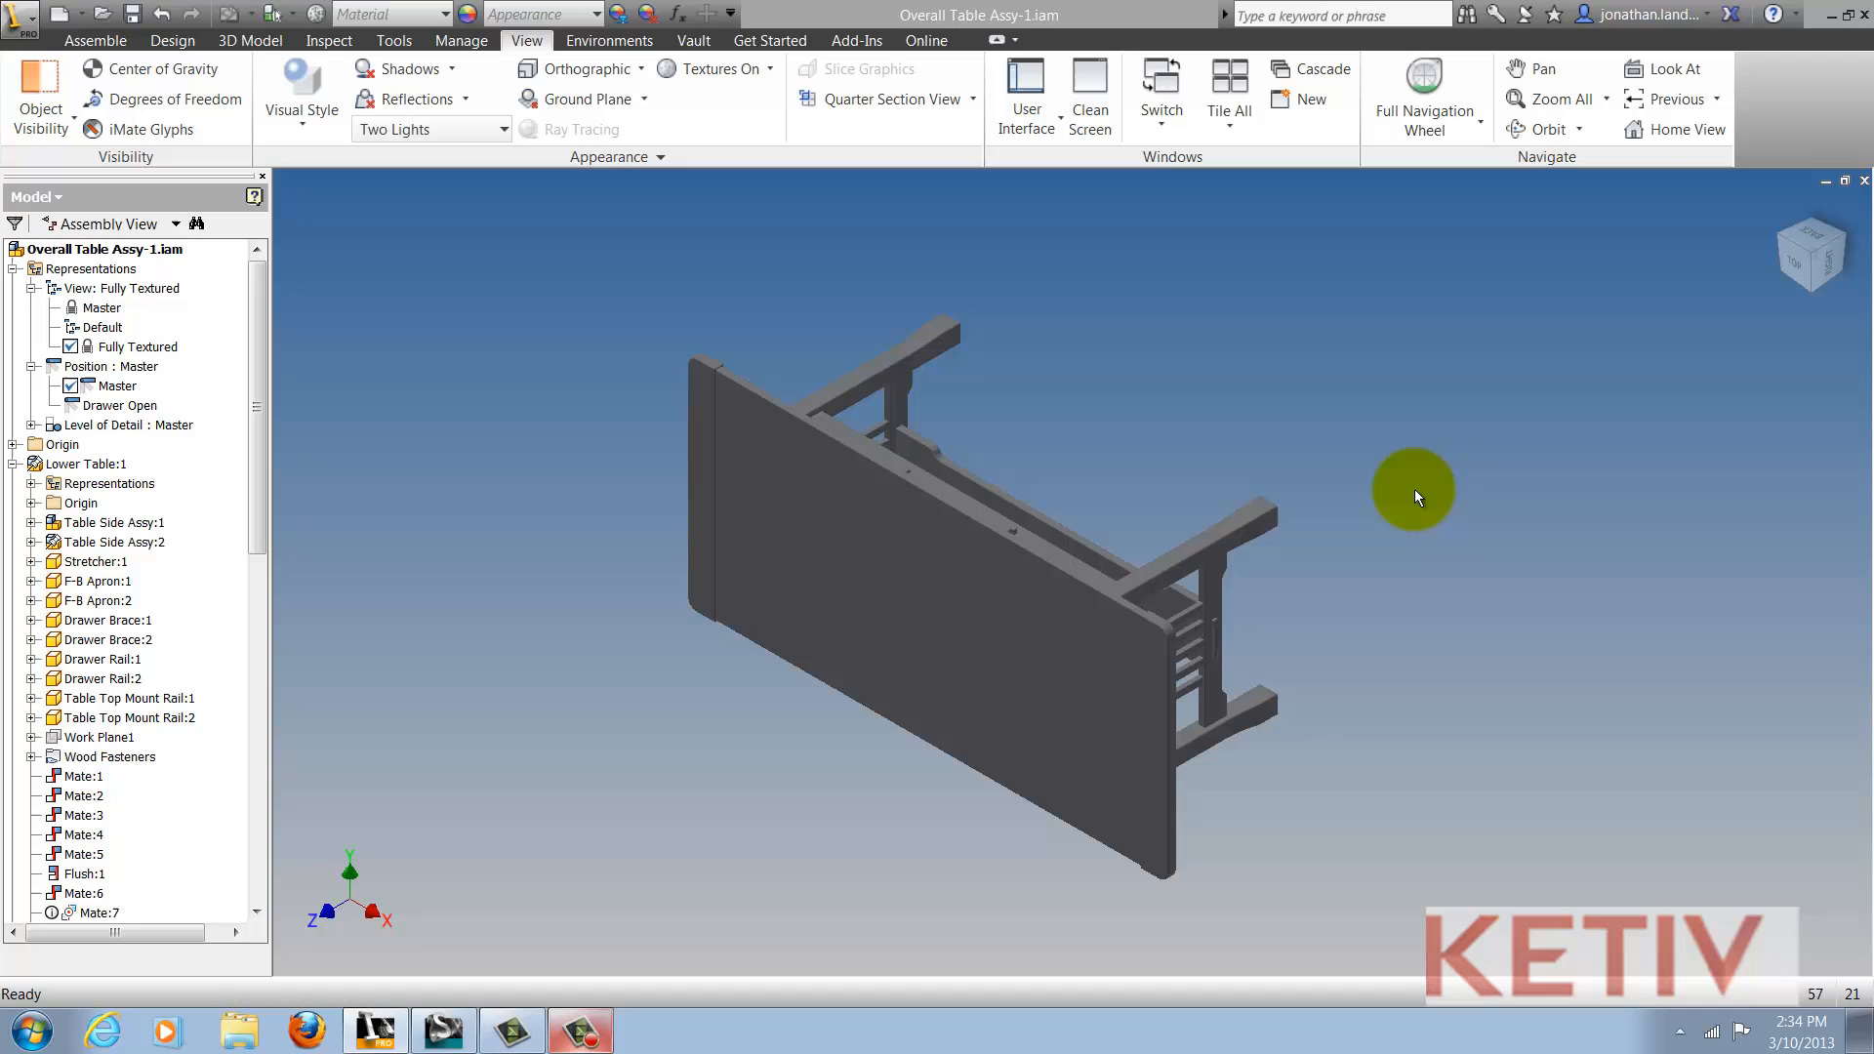
mouse_move(615, 728)
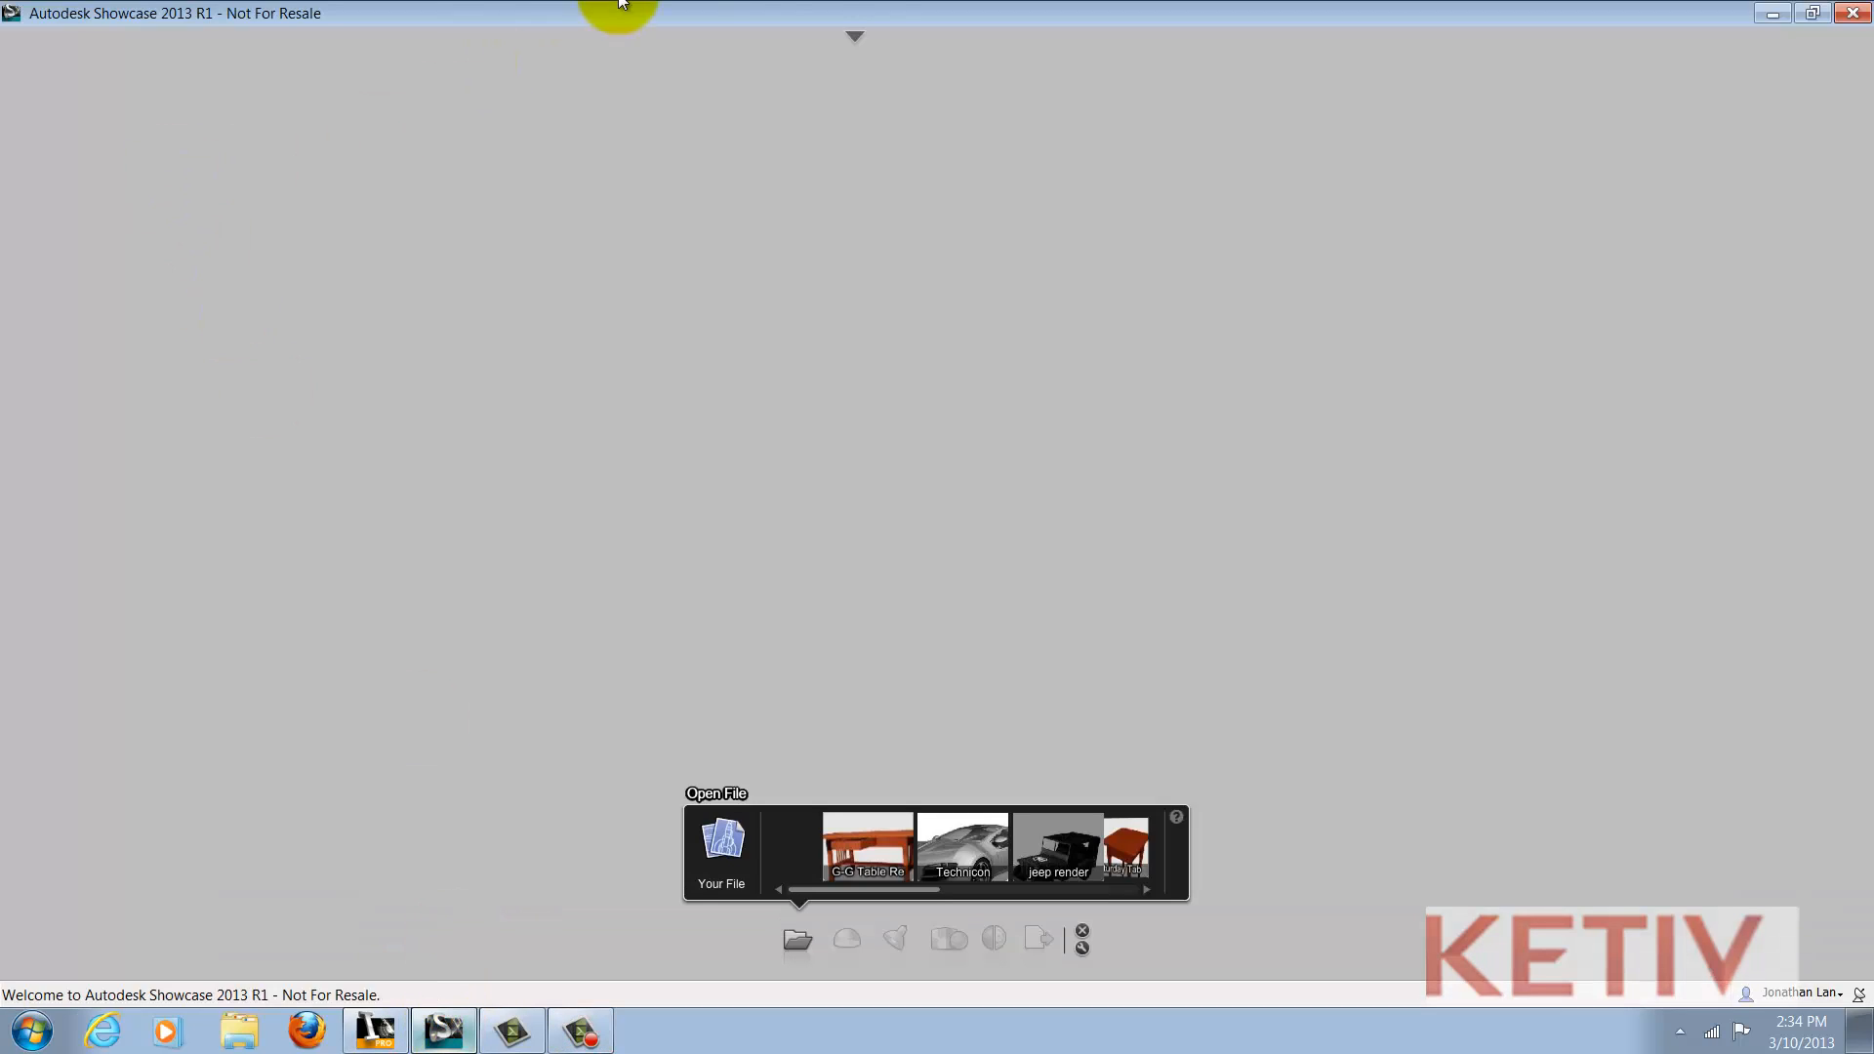
- Start a model import from the File menu, keeping the +Z up-axis with representations included
click(20, 39)
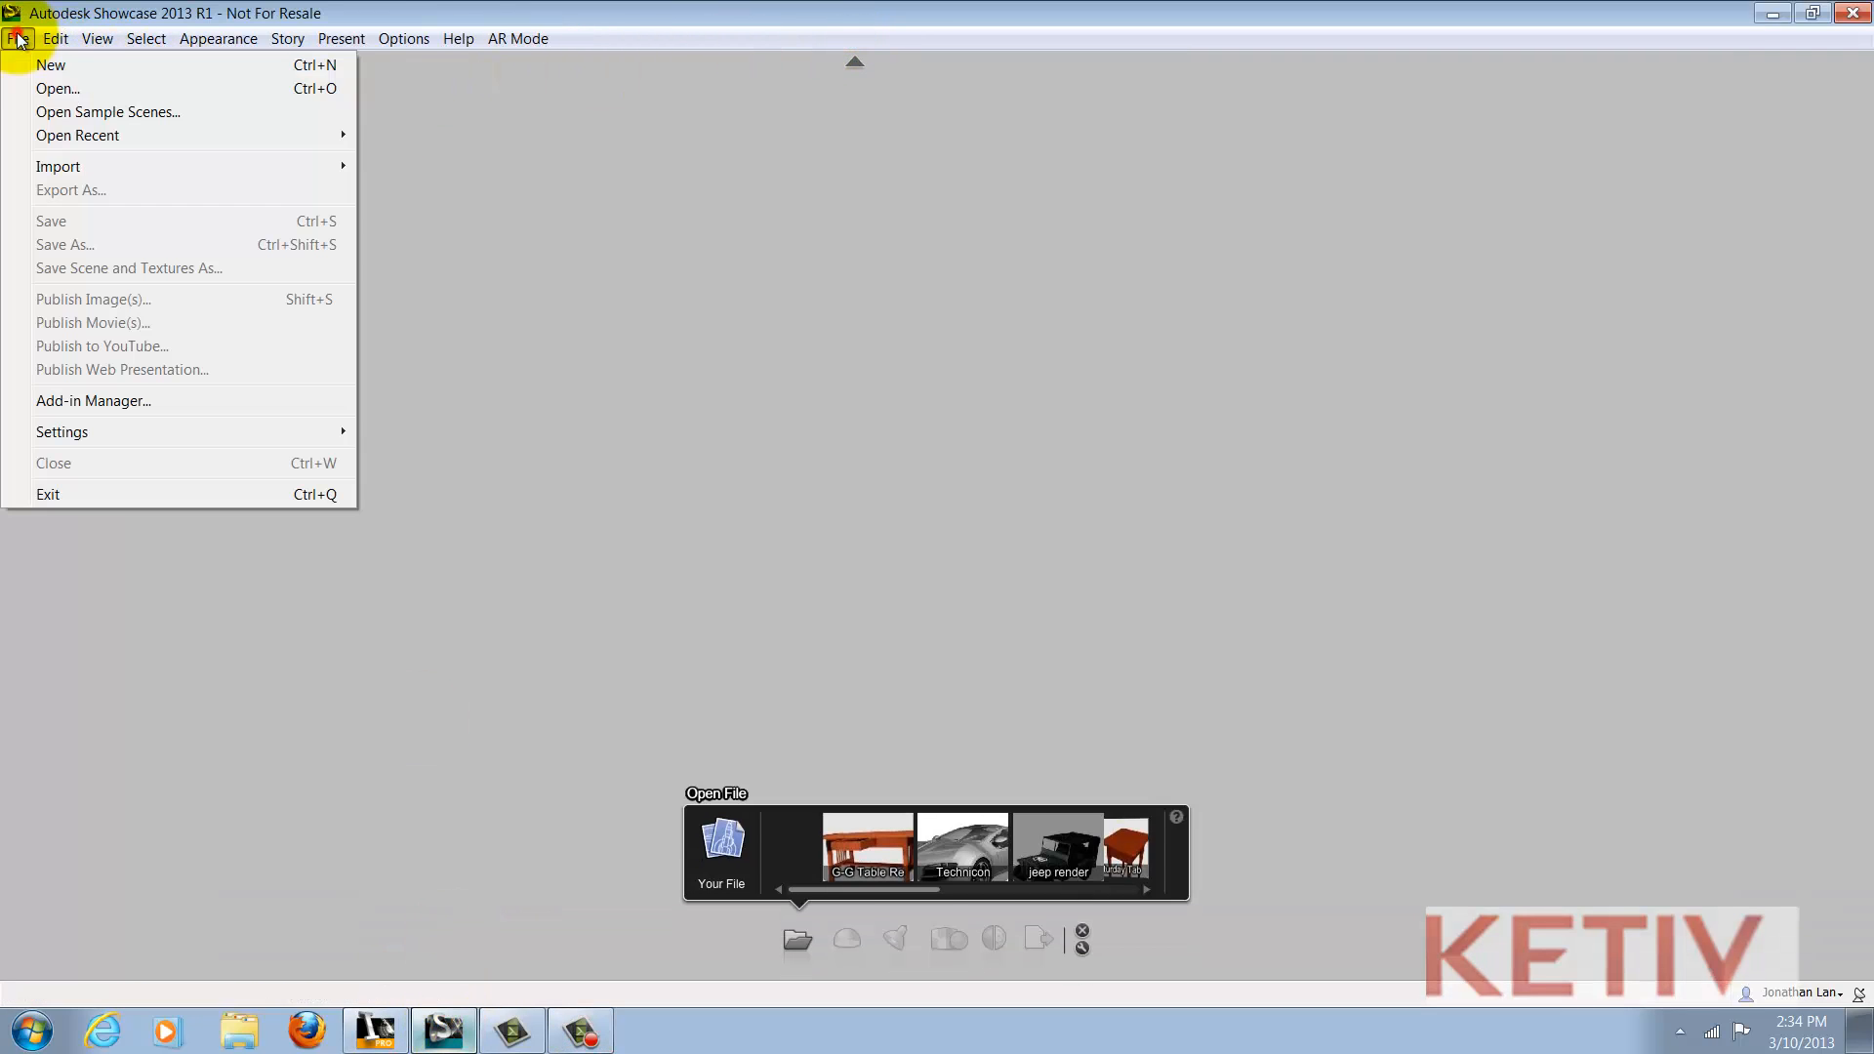
click(57, 166)
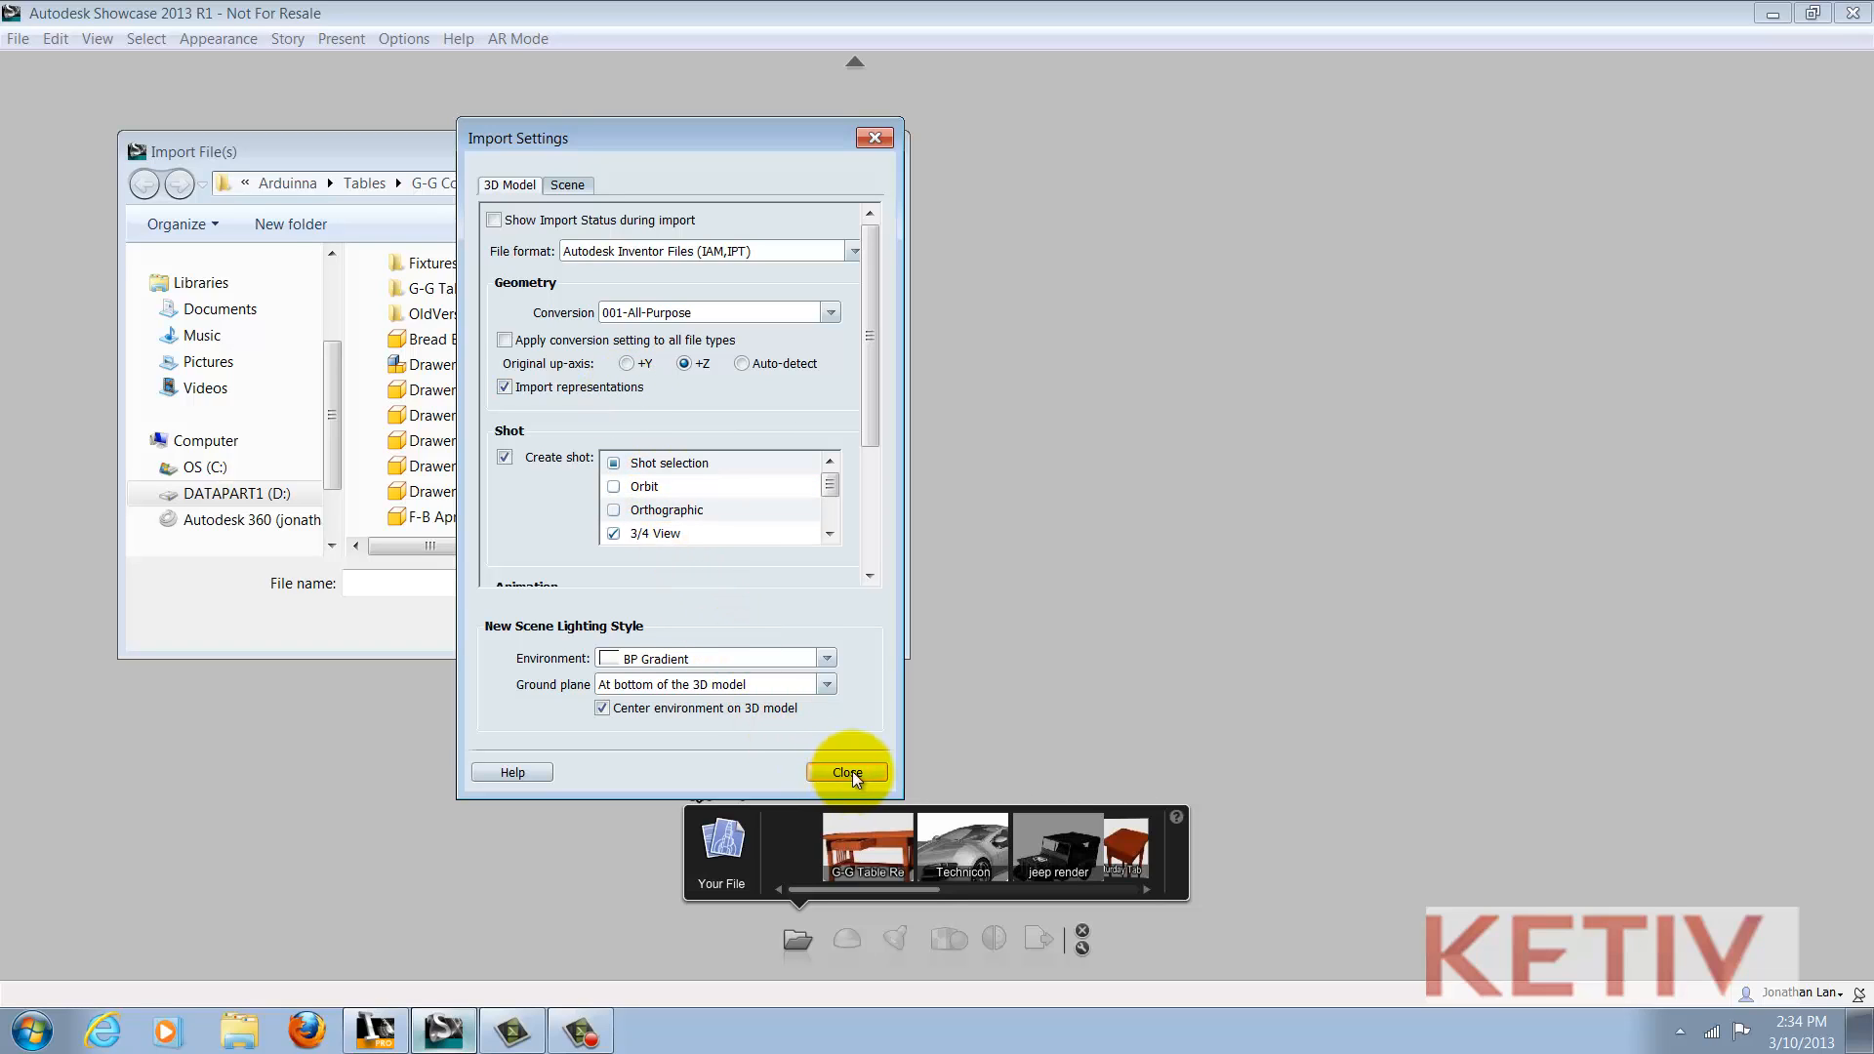
click(847, 771)
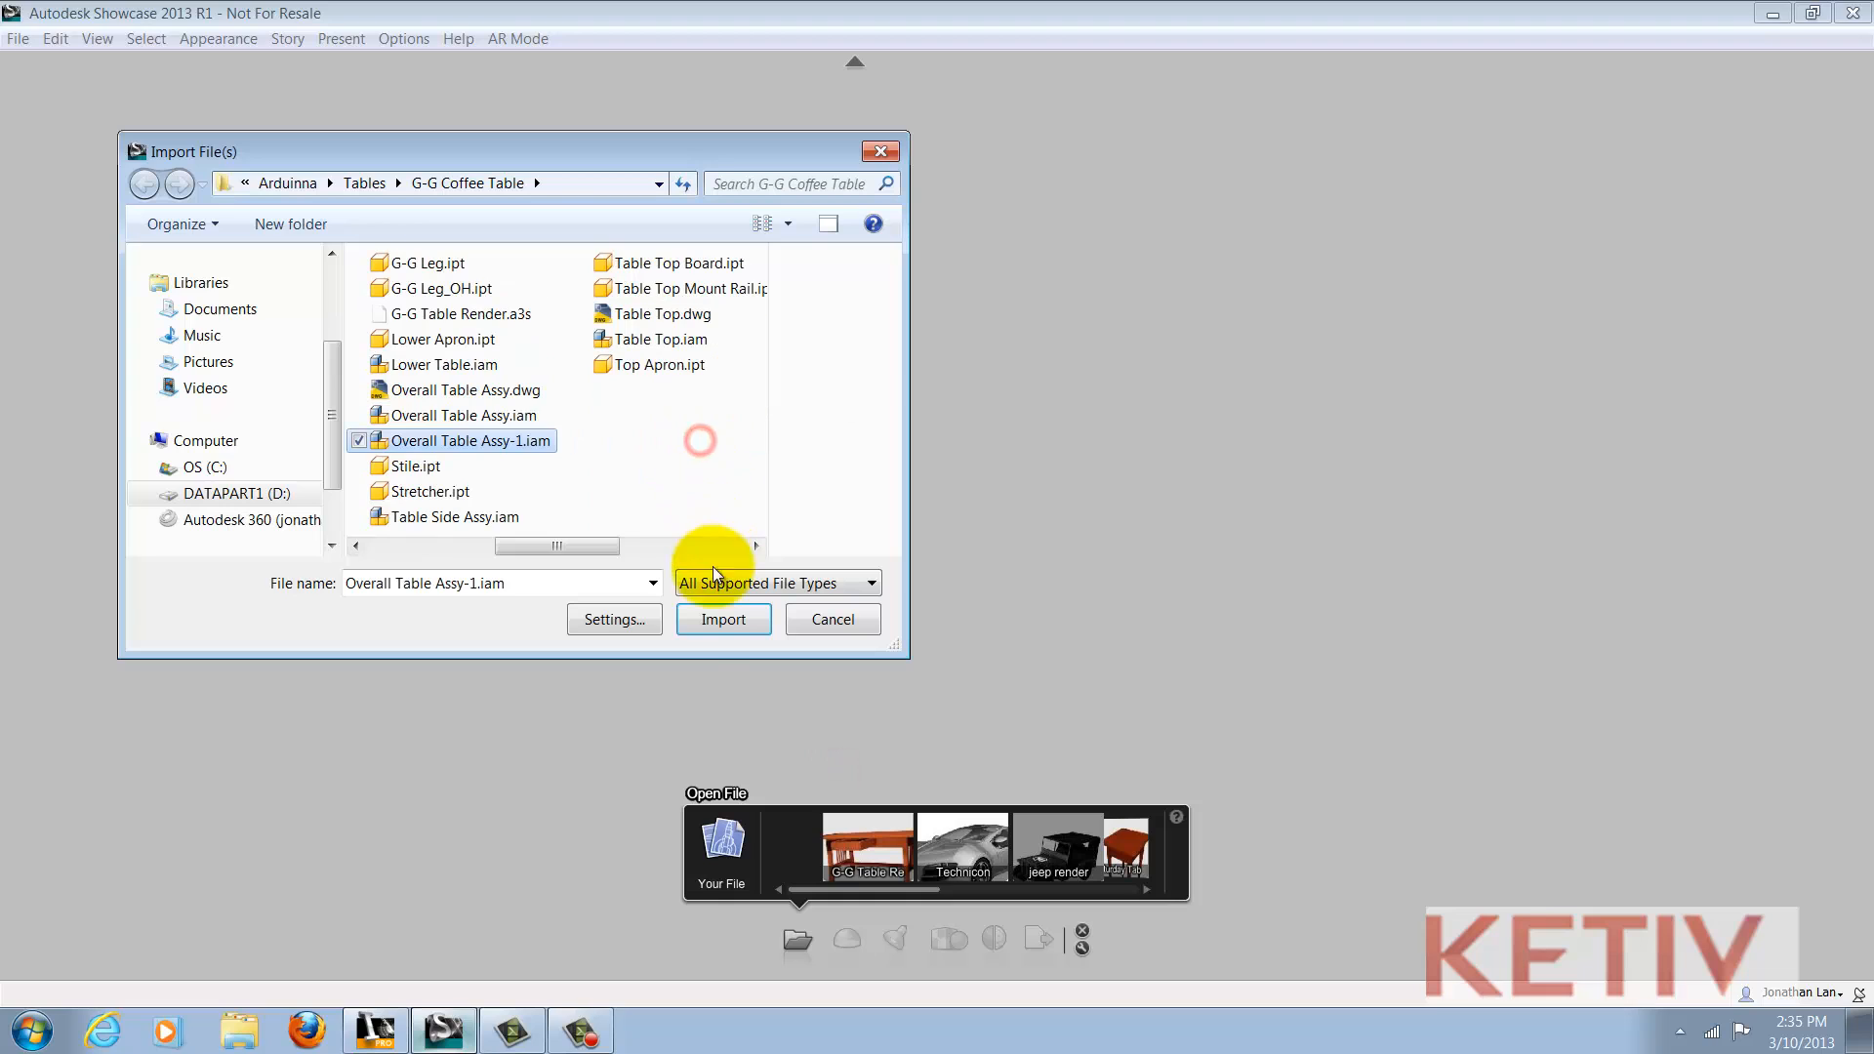
- Import Overall Table Assy-1.iam, accept the Inventor project file, and inspect the upright table
click(722, 619)
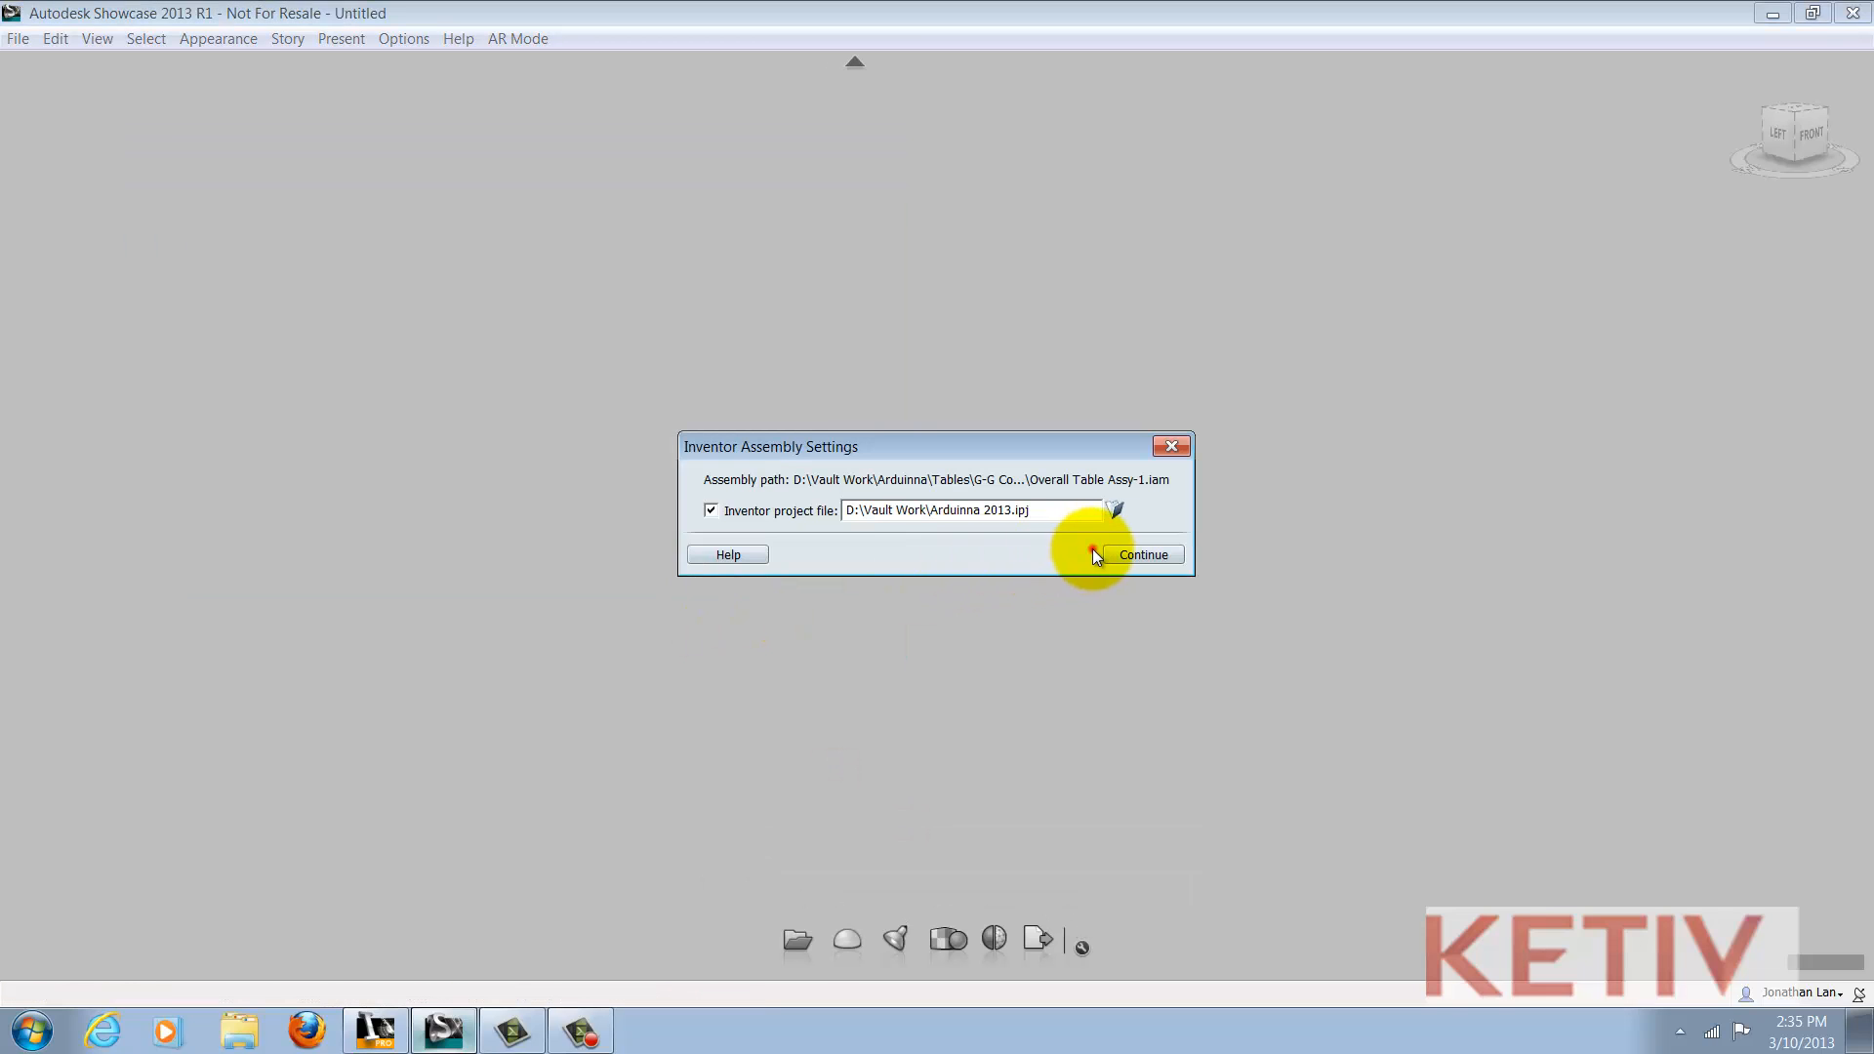
click(1142, 552)
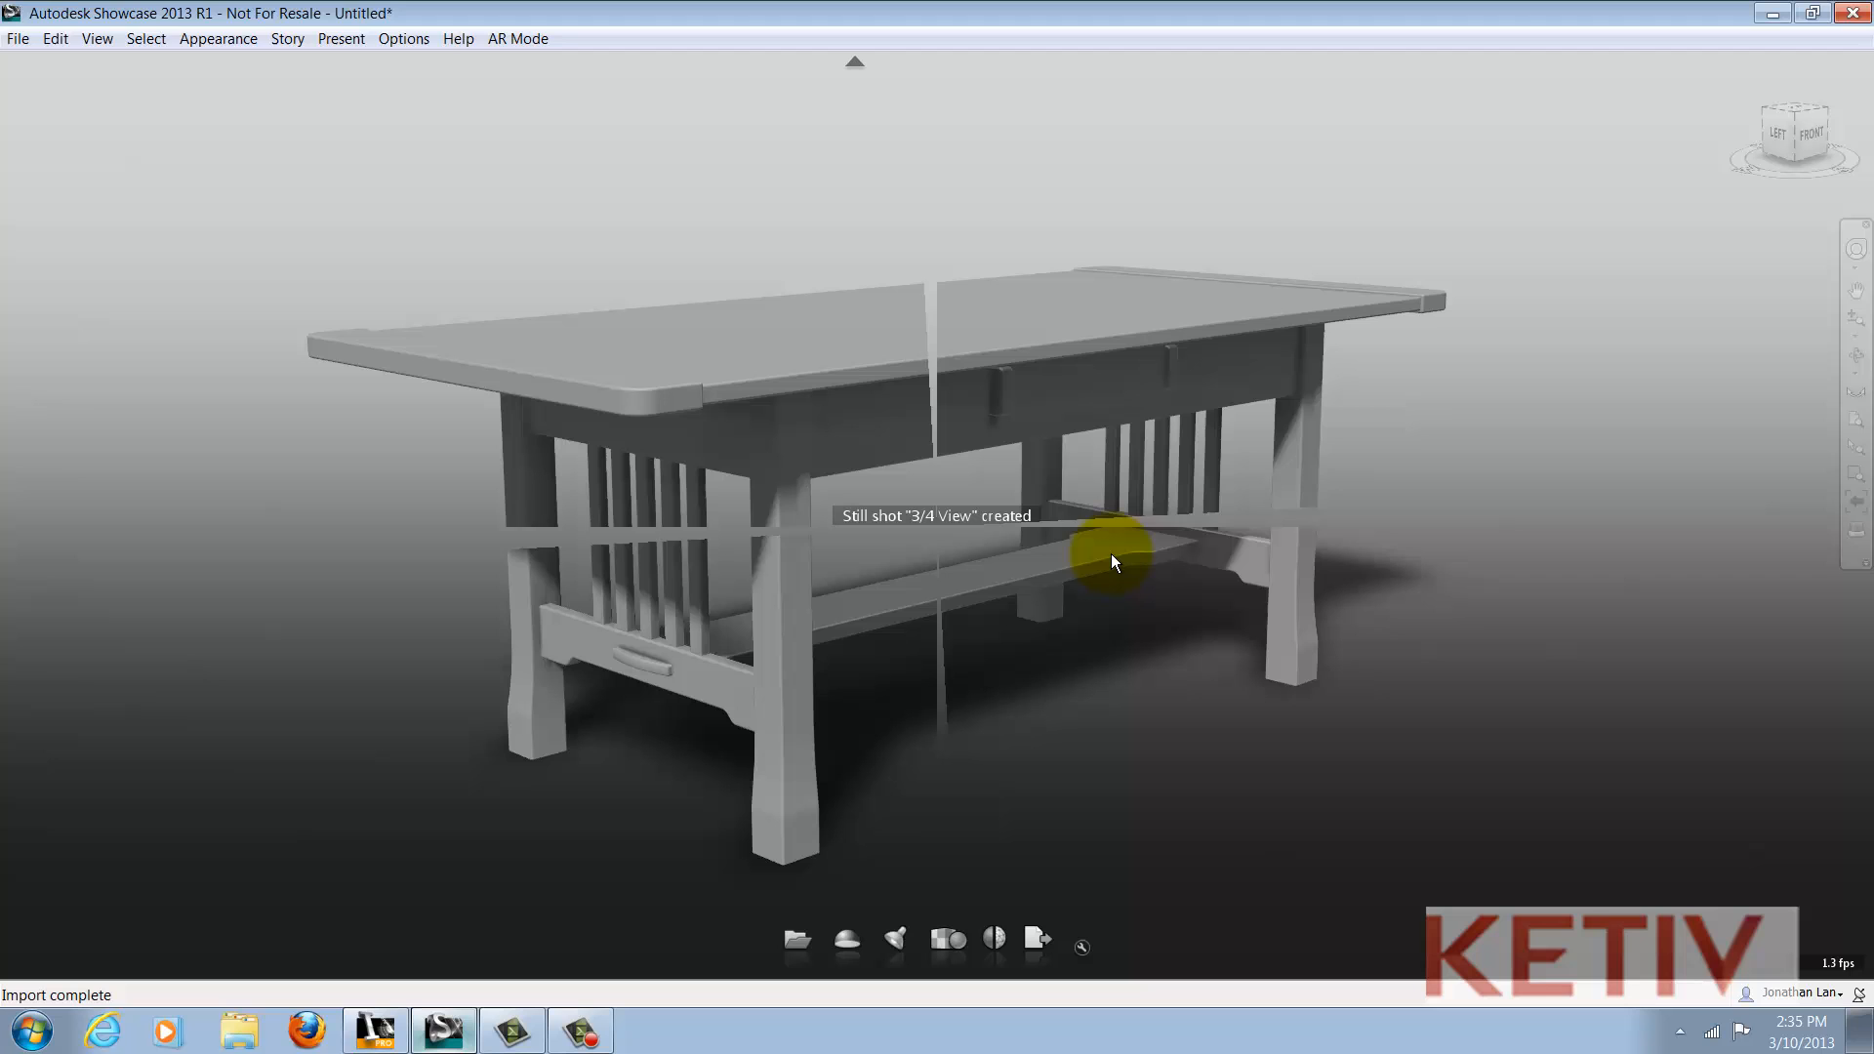
drag(1111, 562, 1143, 647)
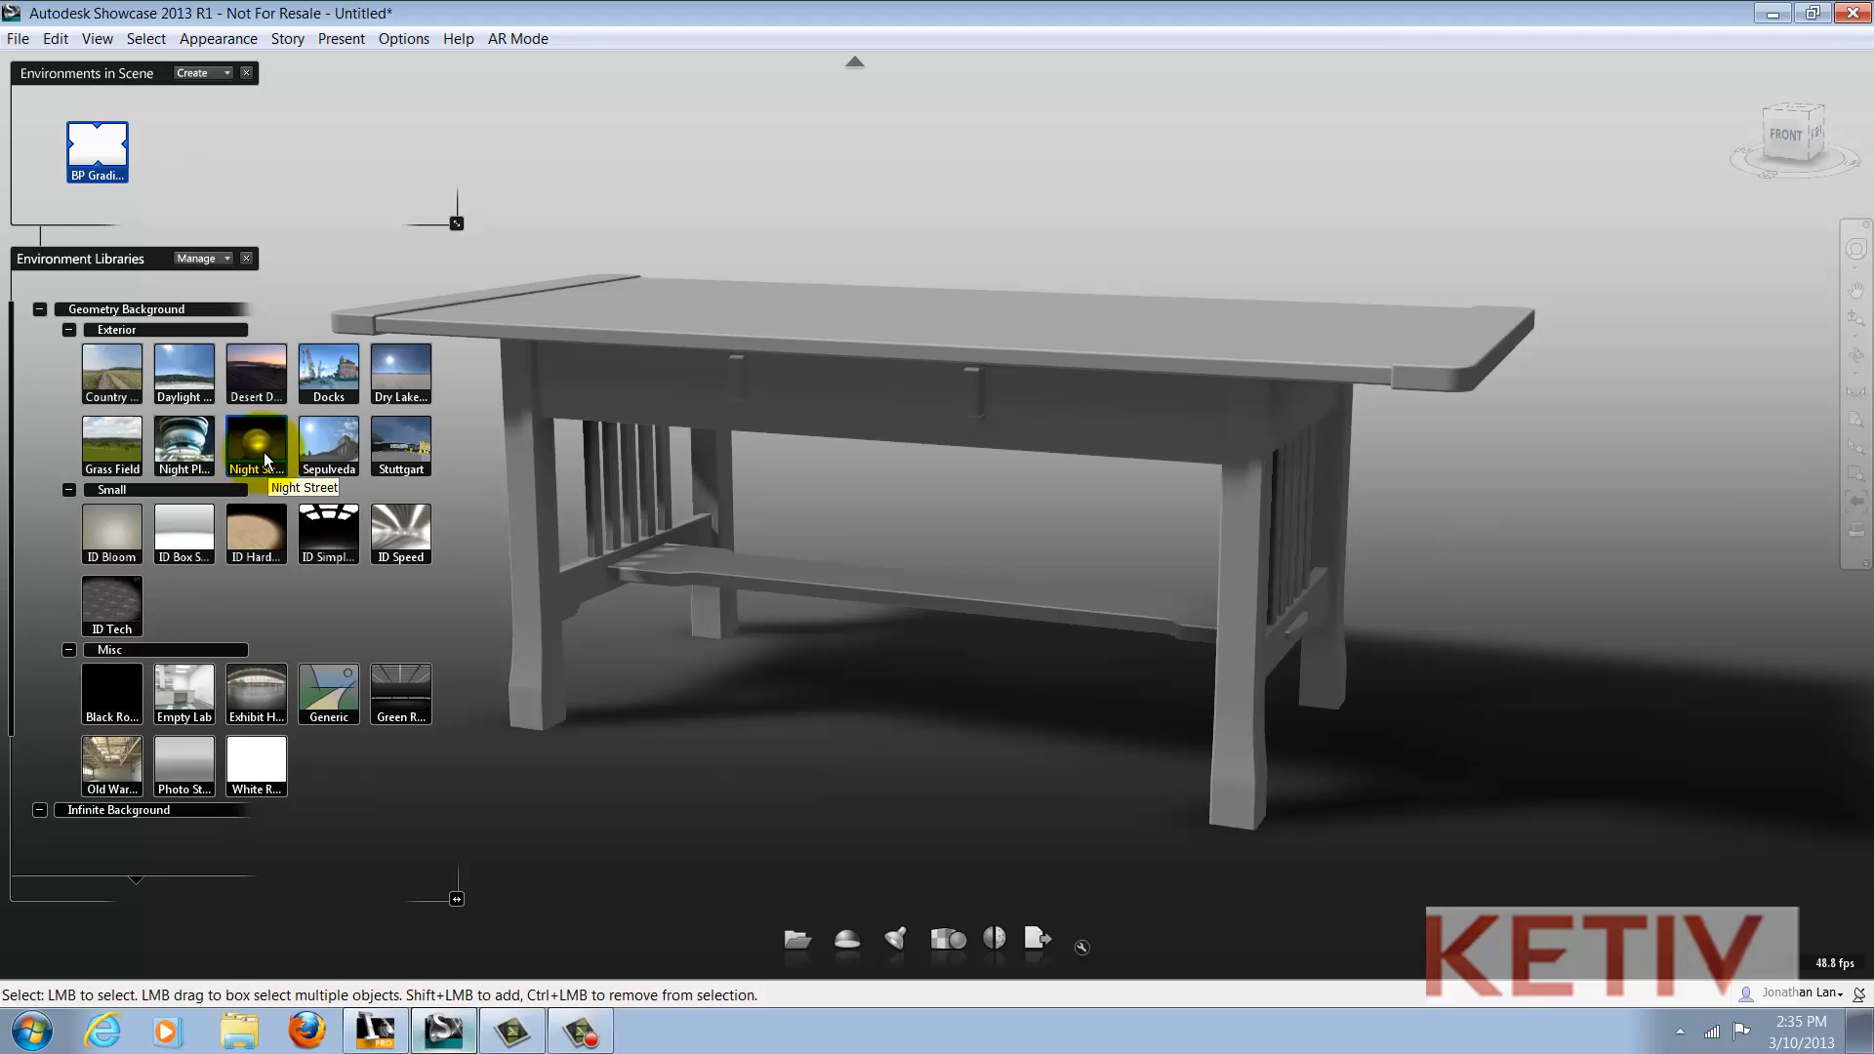
- Apply a different scene environment and switch the table to its Drawer Open position
double_click(400, 529)
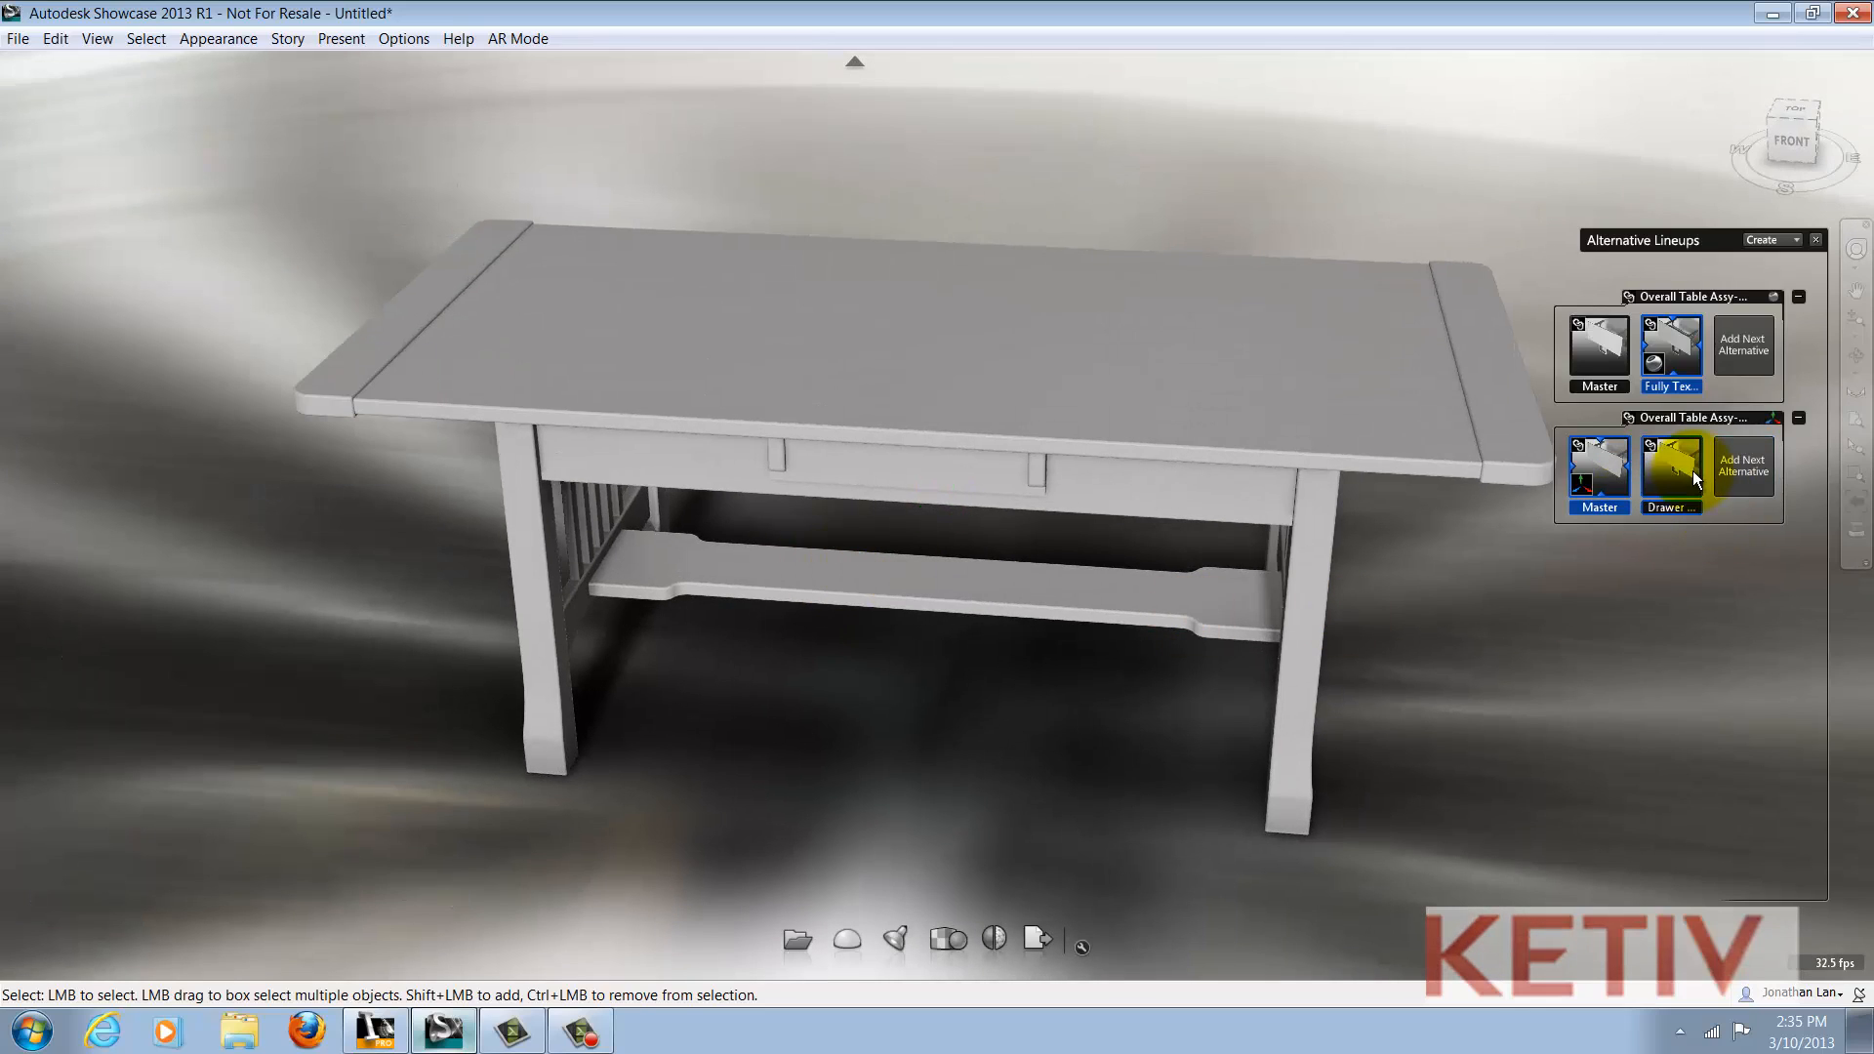
click(1599, 466)
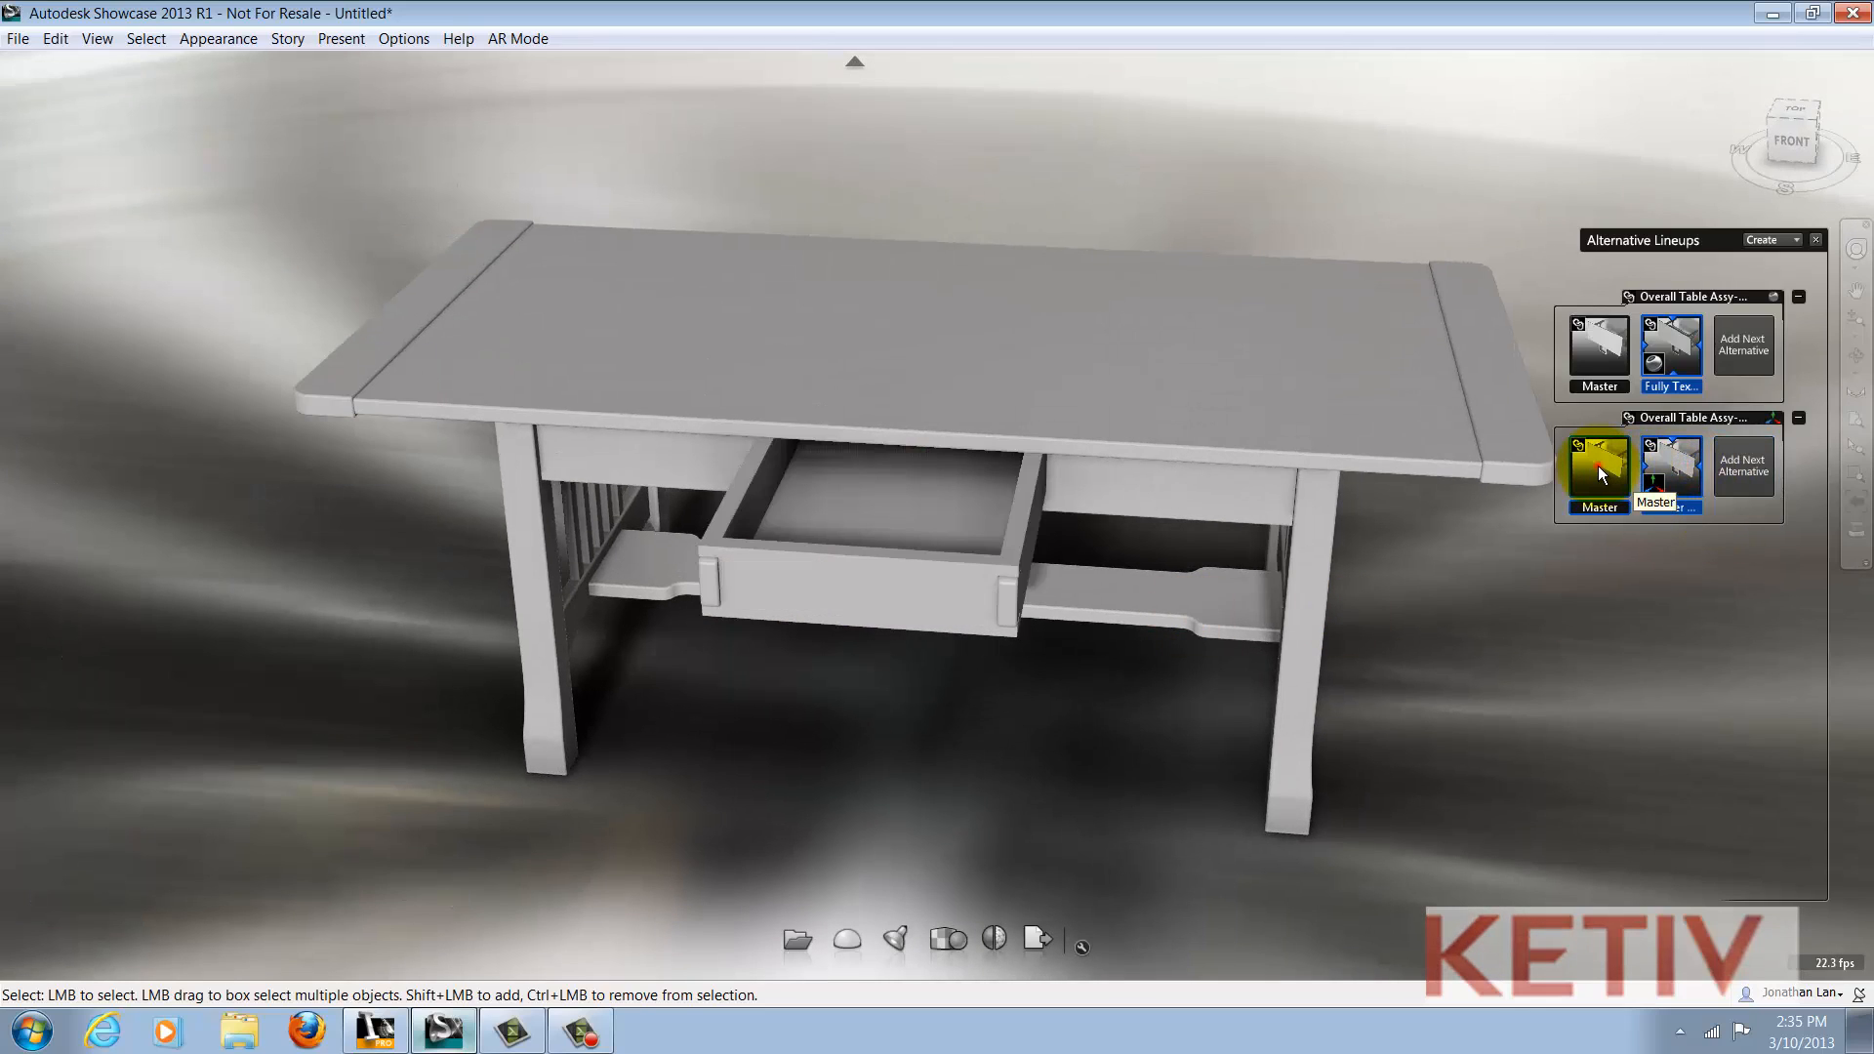